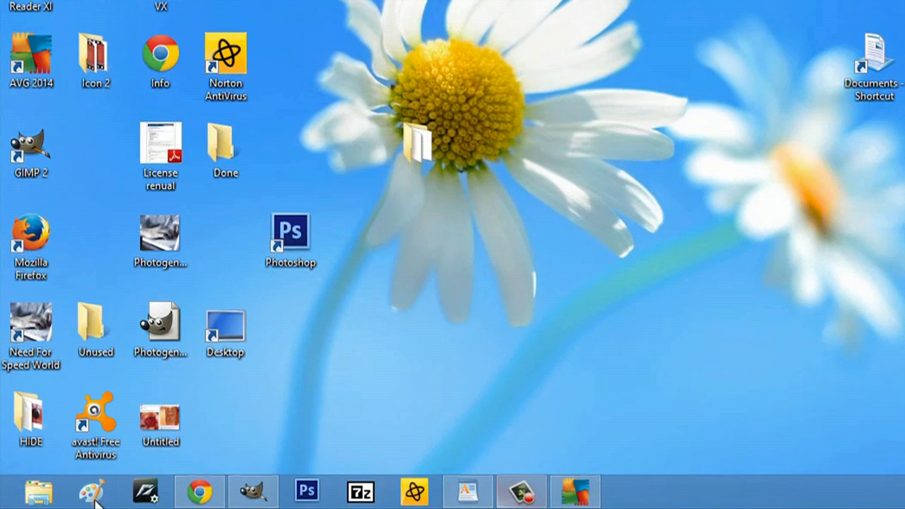
{"action": "mouse_move", "coordinate": [368, 154]}
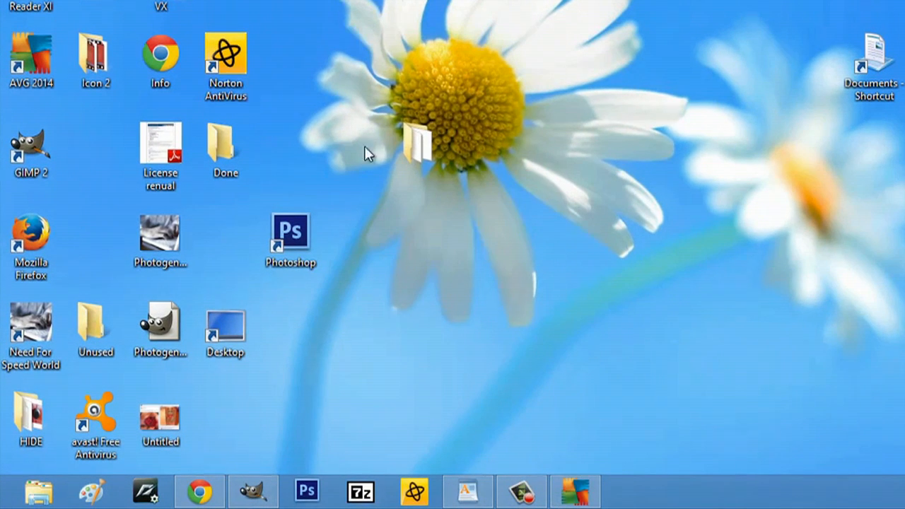
{"action": "mouse_move", "coordinate": [384, 198]}
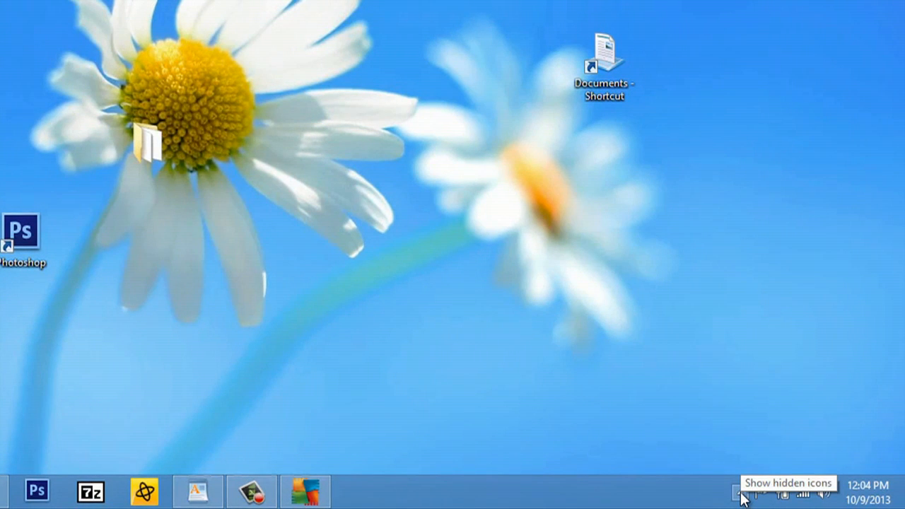
Reach the Notification Area Icons page from the tray's hidden-icons flyout via Customize
{"action": "left_click", "coordinate": [740, 493]}
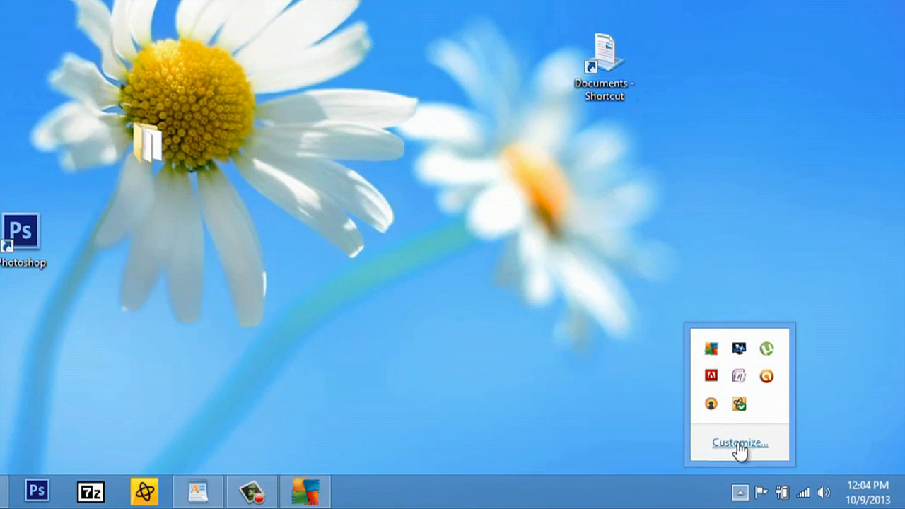
{"action": "mouse_move", "coordinate": [738, 403]}
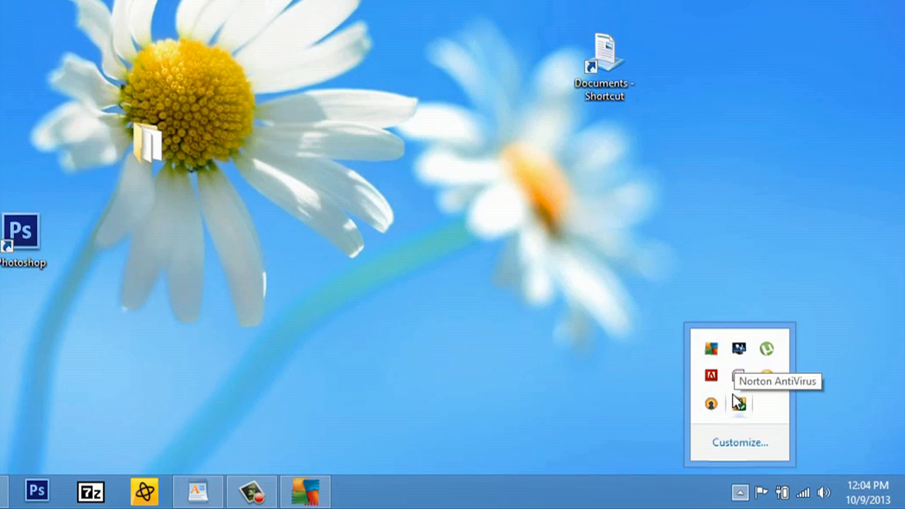
{"action": "mouse_move", "coordinate": [710, 354]}
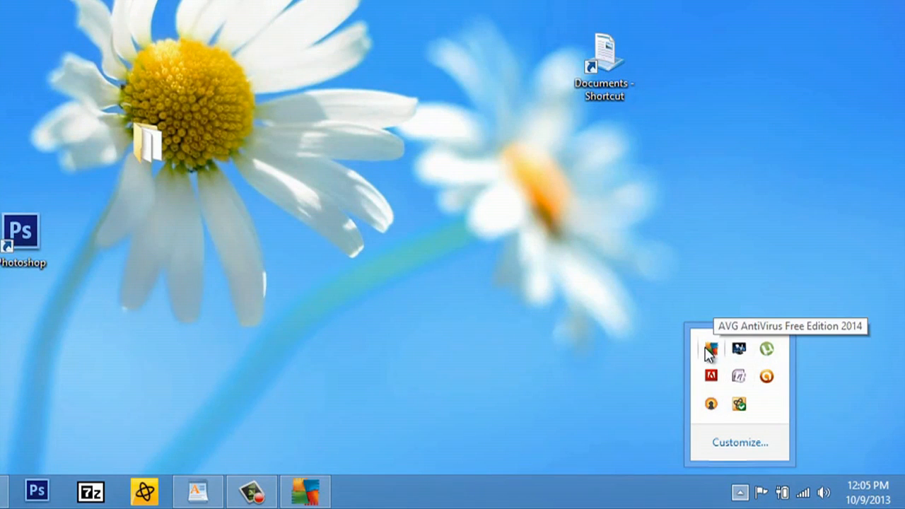
{"action": "mouse_move", "coordinate": [809, 361]}
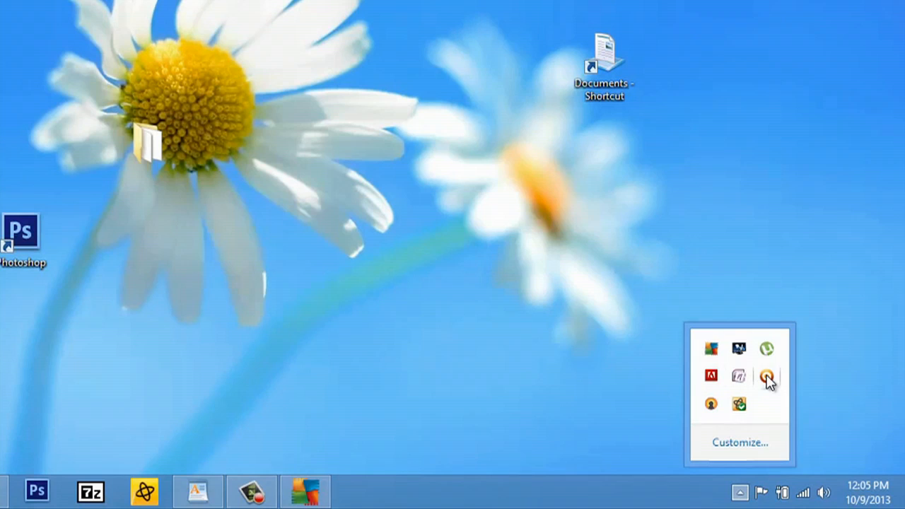
{"action": "mouse_move", "coordinate": [710, 351]}
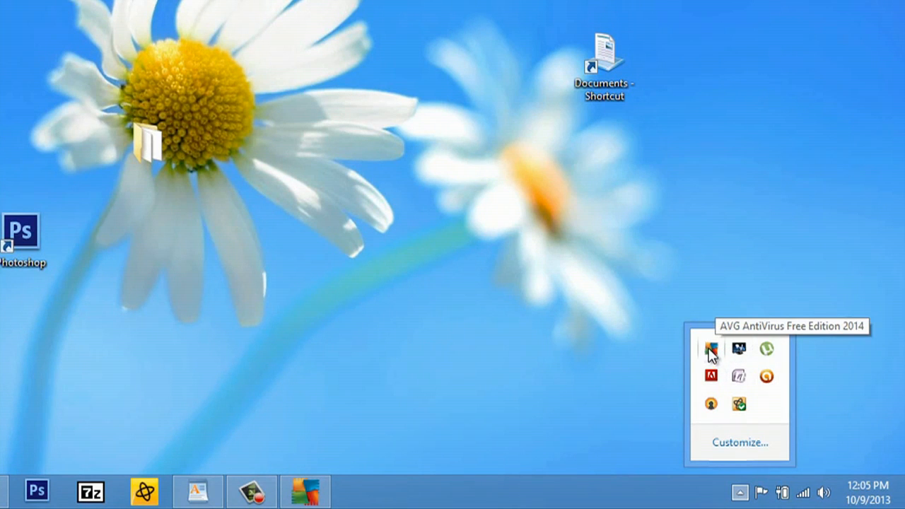
{"action": "mouse_move", "coordinate": [710, 405]}
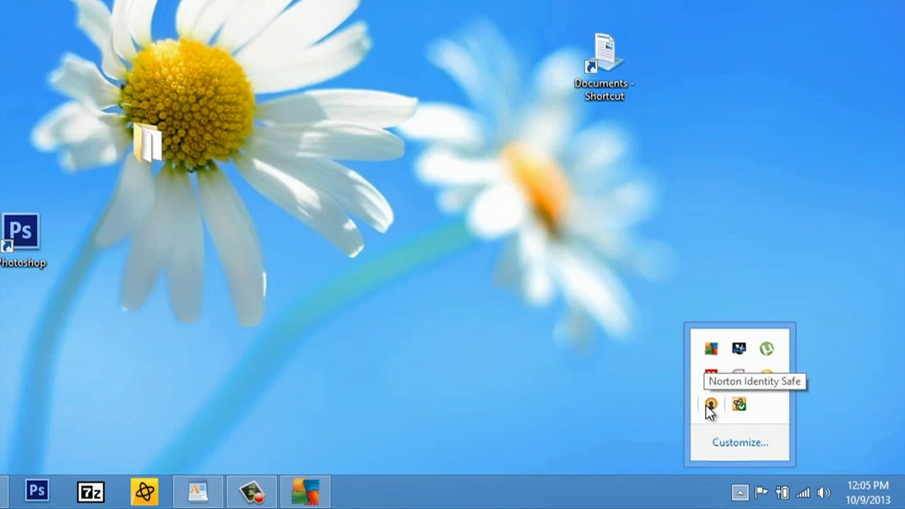
{"action": "mouse_move", "coordinate": [739, 411]}
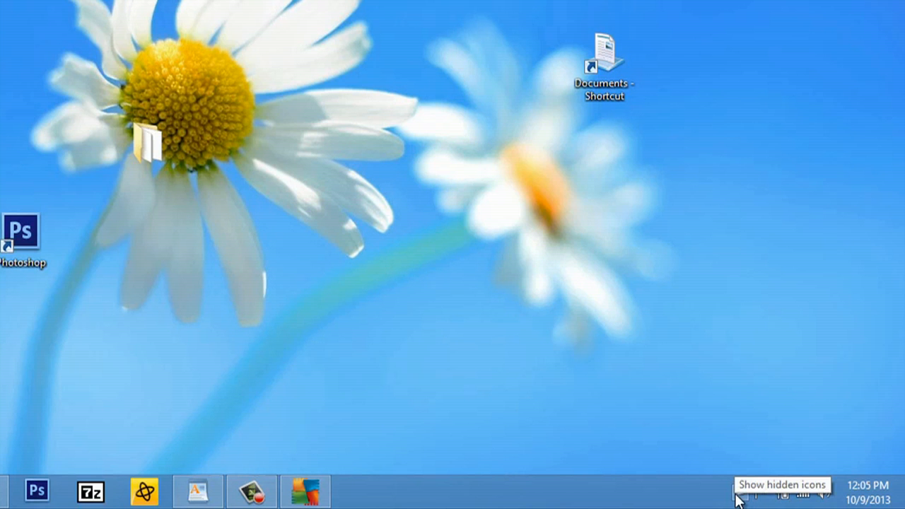
{"action": "left_click", "coordinate": [739, 492]}
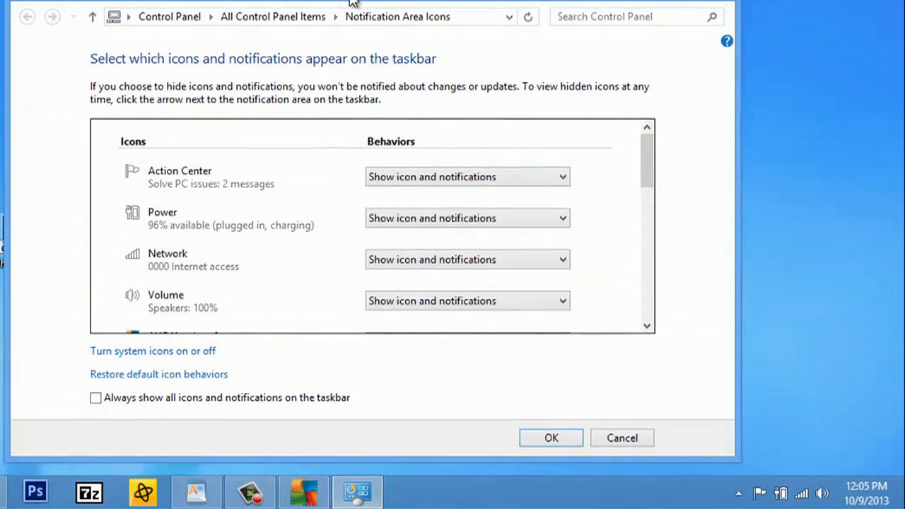
{"action": "scroll", "scroll_direction": "down", "scroll_amount": 3}
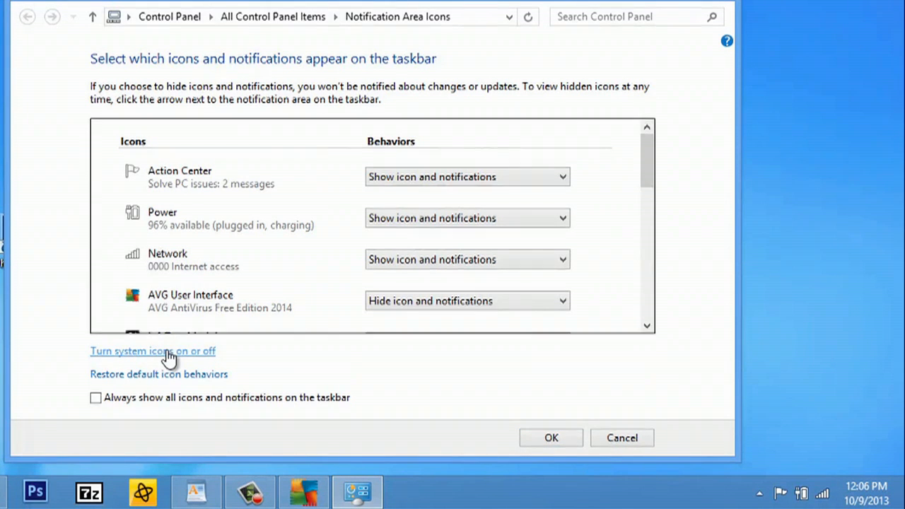
Switch the Volume, Clock and Power system icons Off and apply with OK
{"action": "left_click", "coordinate": [152, 351]}
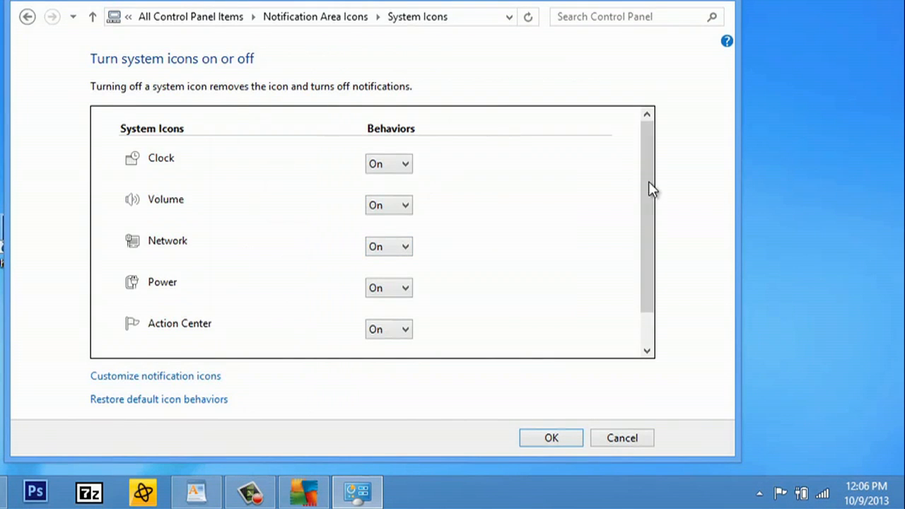
{"action": "mouse_move", "coordinate": [629, 167]}
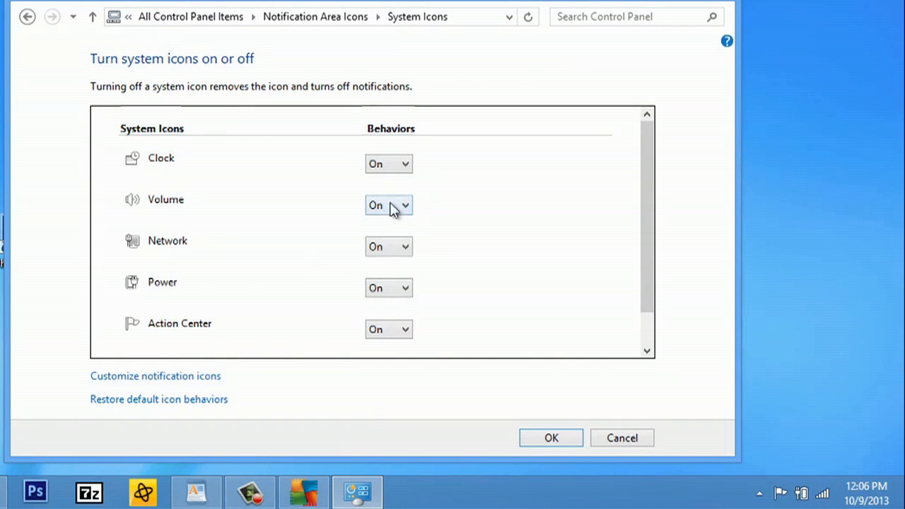
{"action": "left_click", "coordinate": [387, 205]}
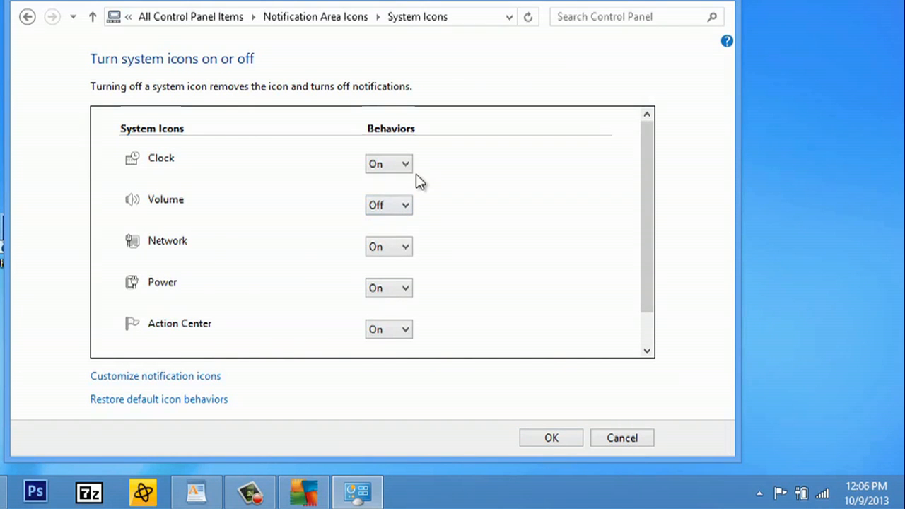
{"action": "left_click", "coordinate": [387, 164]}
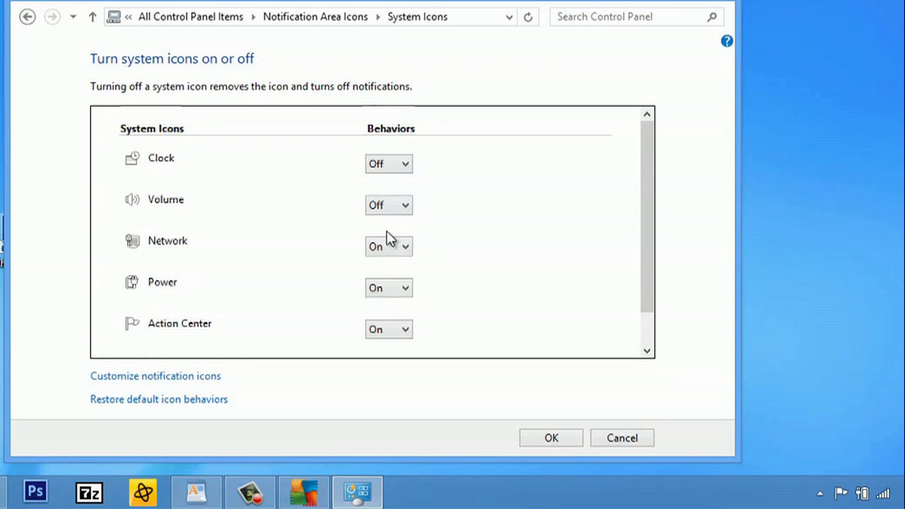
{"action": "left_click", "coordinate": [387, 246]}
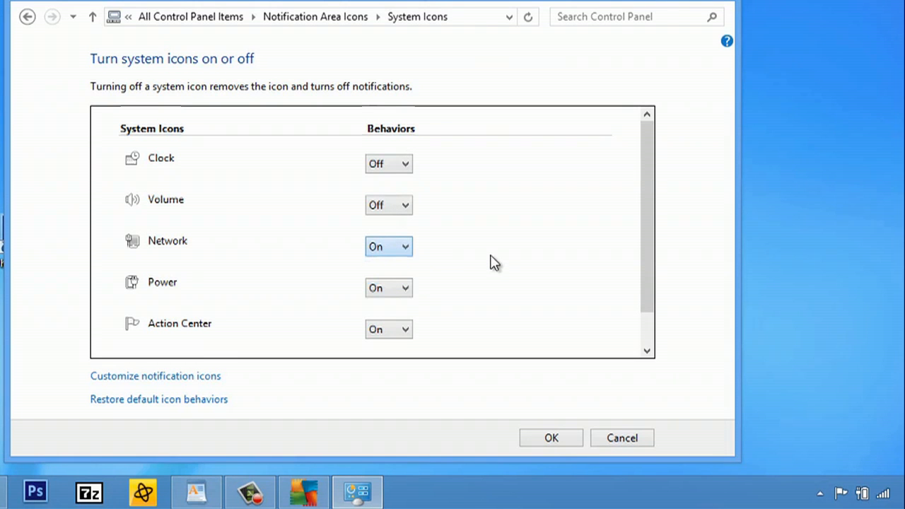
{"action": "left_click", "coordinate": [388, 289]}
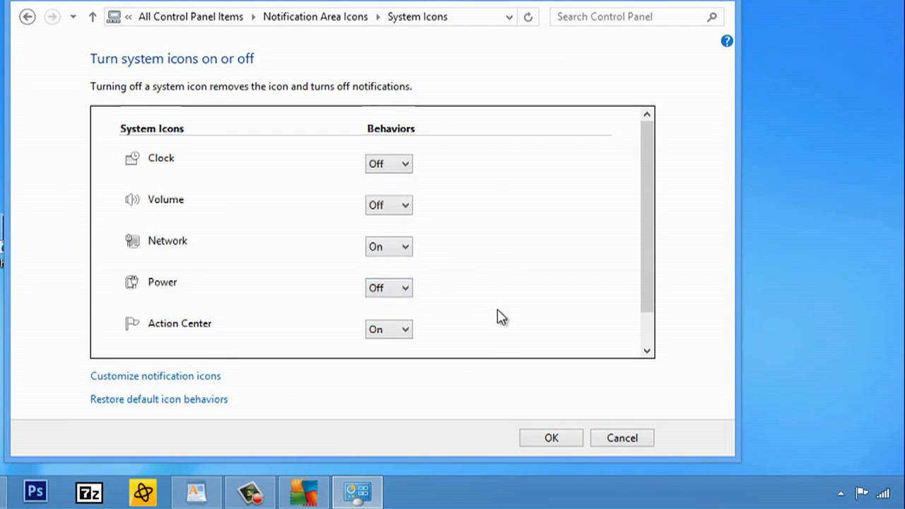
{"action": "left_click", "coordinate": [552, 439]}
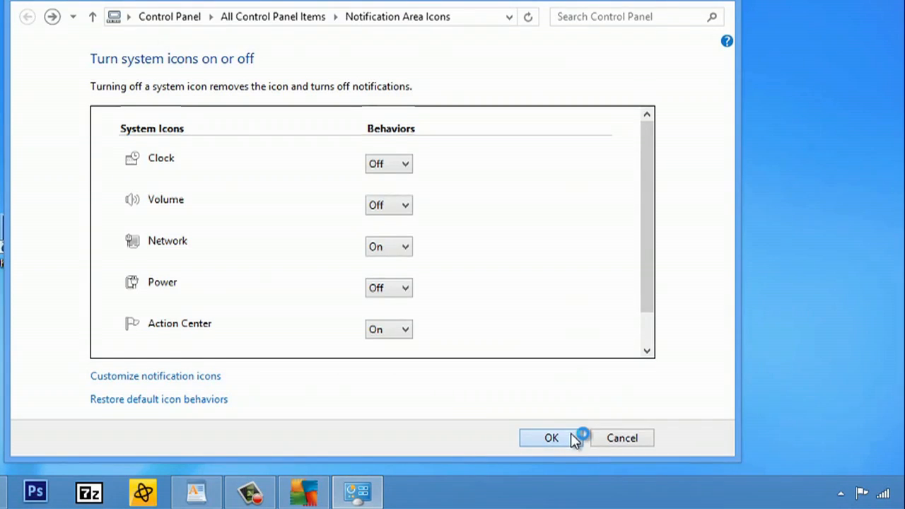
{"action": "left_click", "coordinate": [552, 438]}
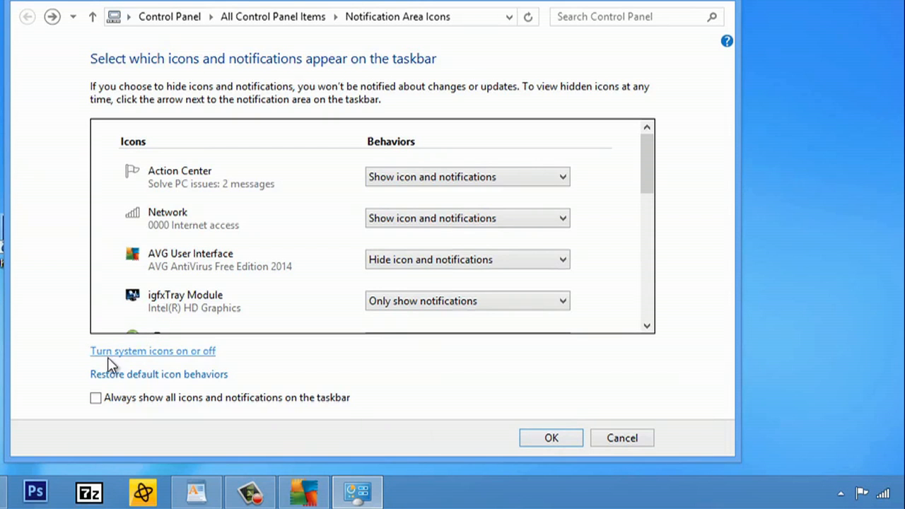
Switch the Clock, Volume and Power system icons back On so they reappear in the tray
{"action": "left_click", "coordinate": [153, 351]}
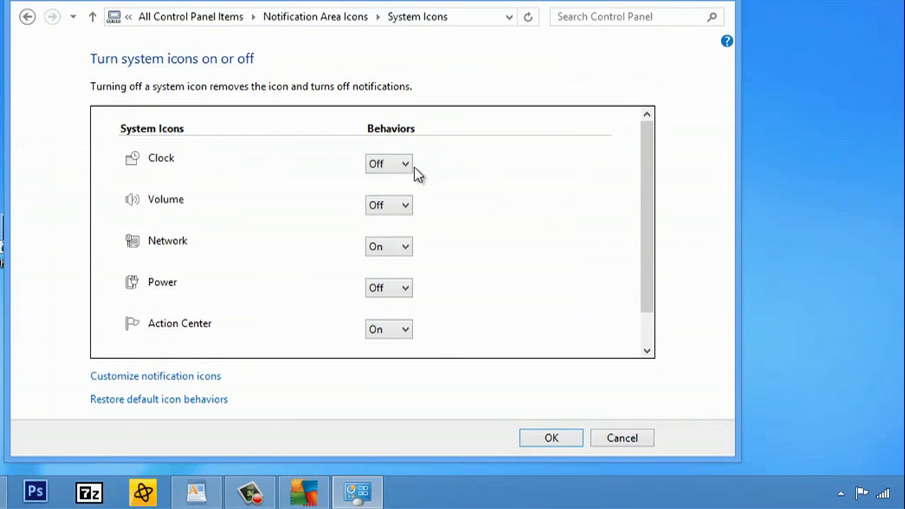
{"action": "left_click", "coordinate": [387, 164]}
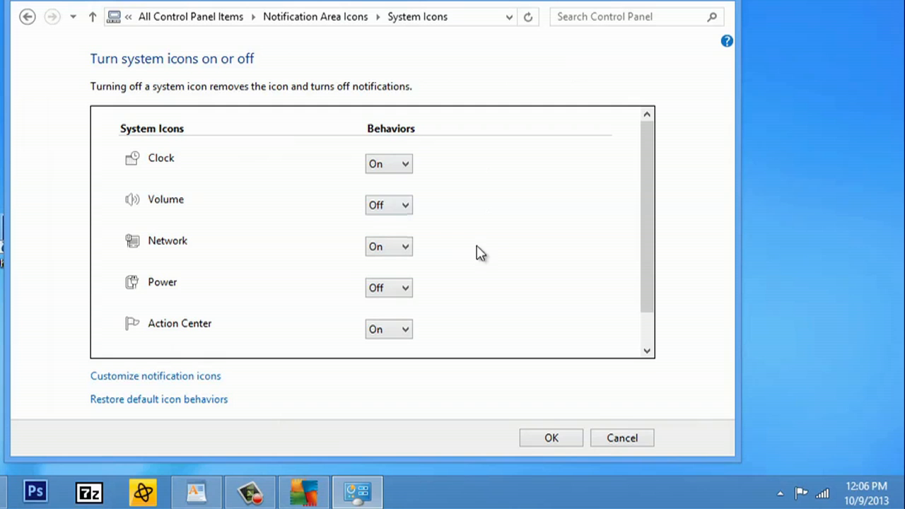
{"action": "mouse_move", "coordinate": [368, 215]}
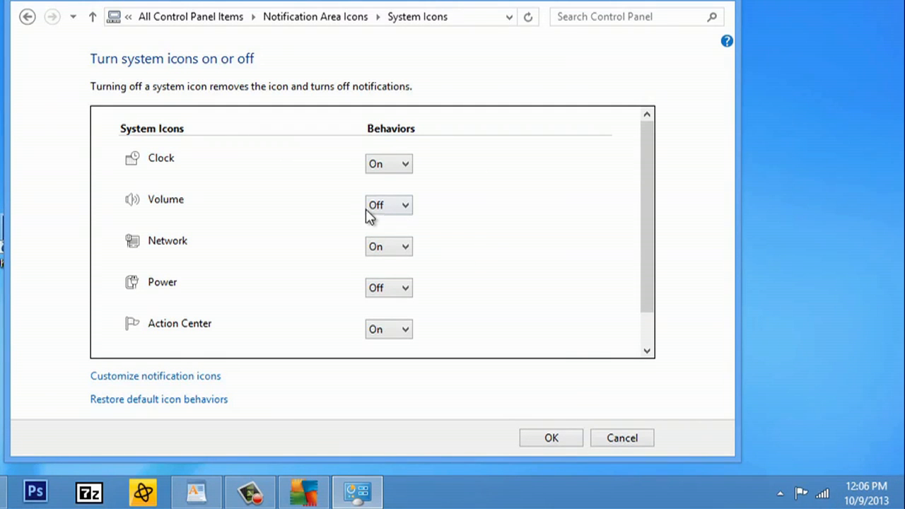
{"action": "left_click", "coordinate": [388, 205]}
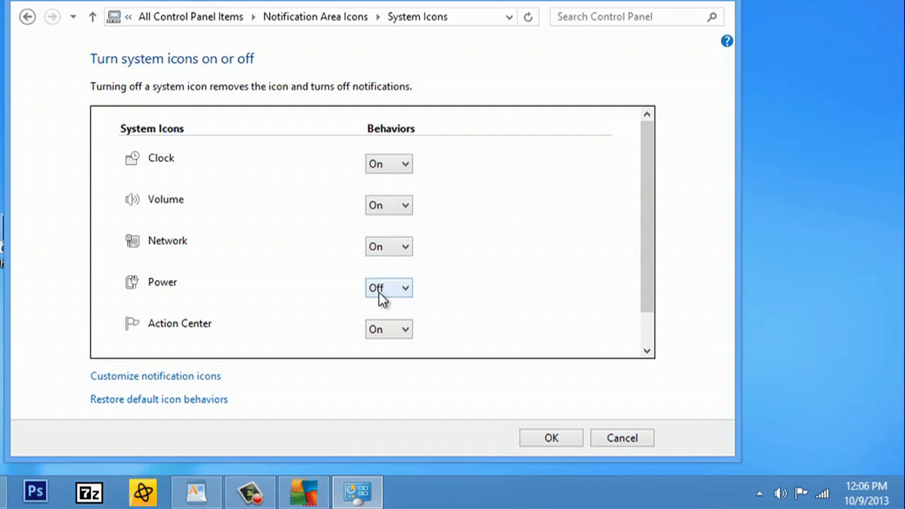
{"action": "left_click", "coordinate": [387, 289]}
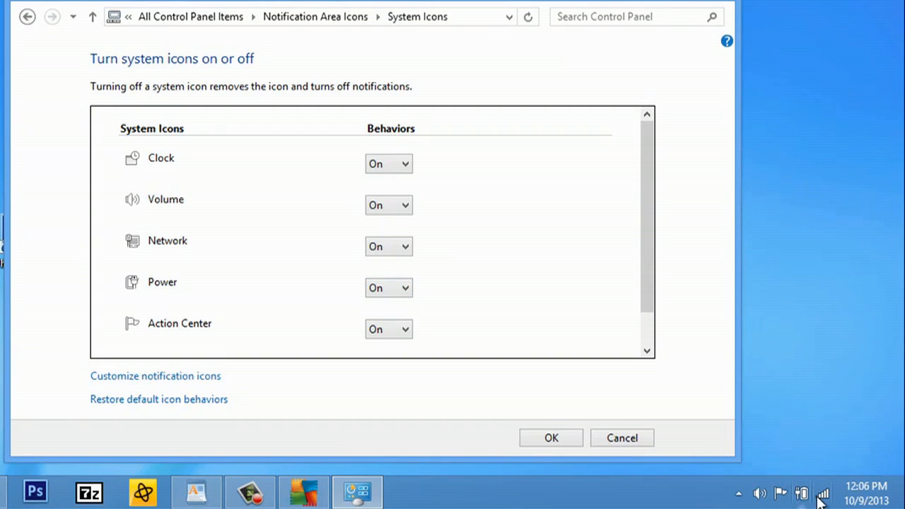